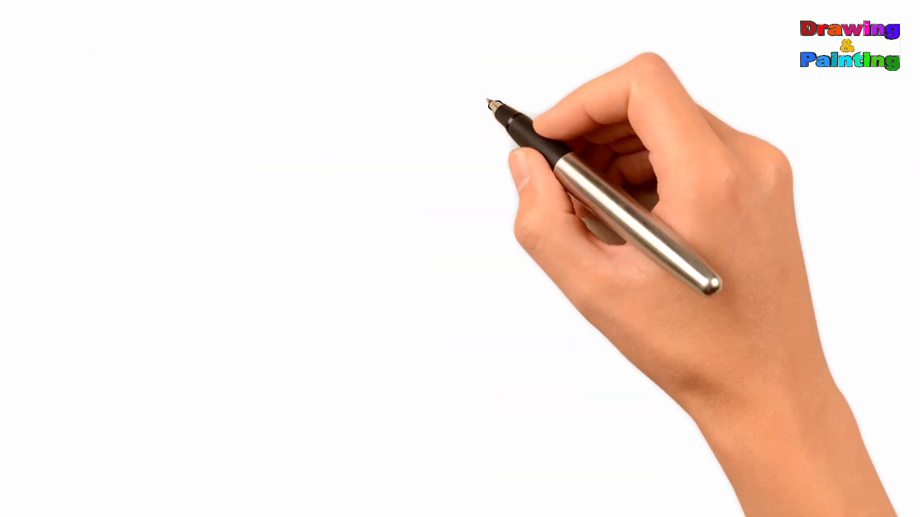
pyautogui.moveTo(498, 105); pyautogui.dragTo(481, 111)
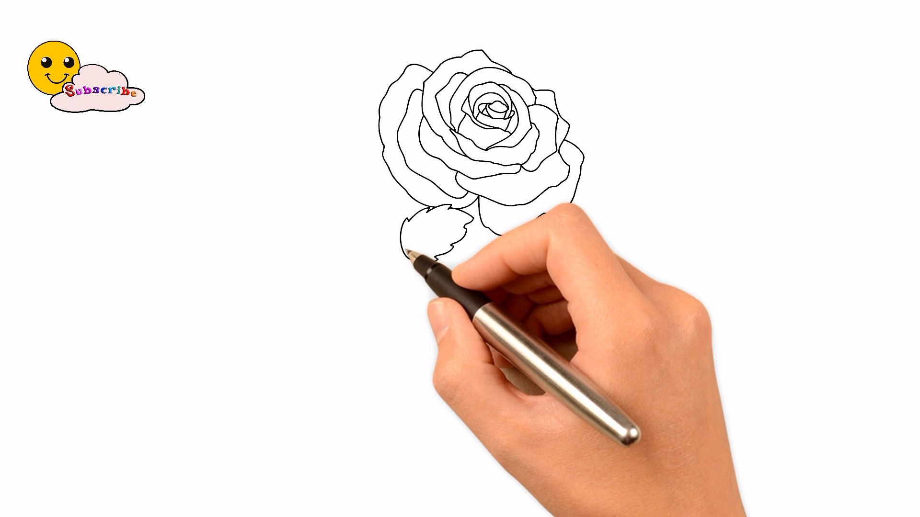
pyautogui.moveTo(411, 235)
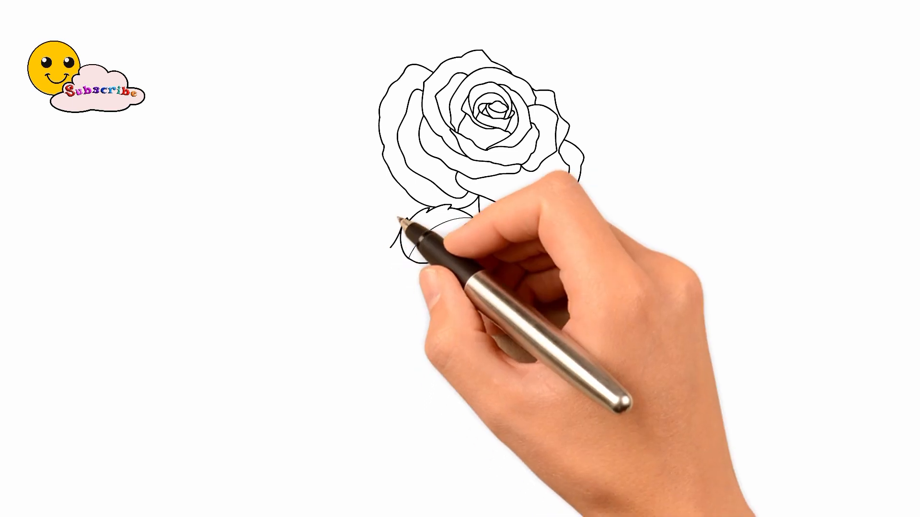